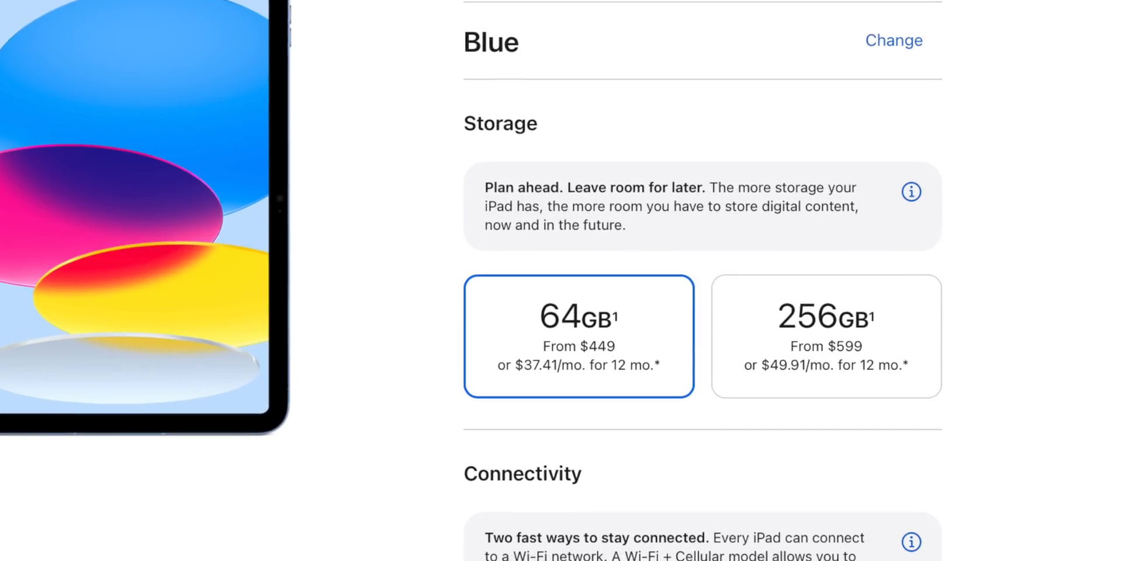
Scroll through the flight simulator app and tap its cockpit controls over the runway
scroll("down", 3)
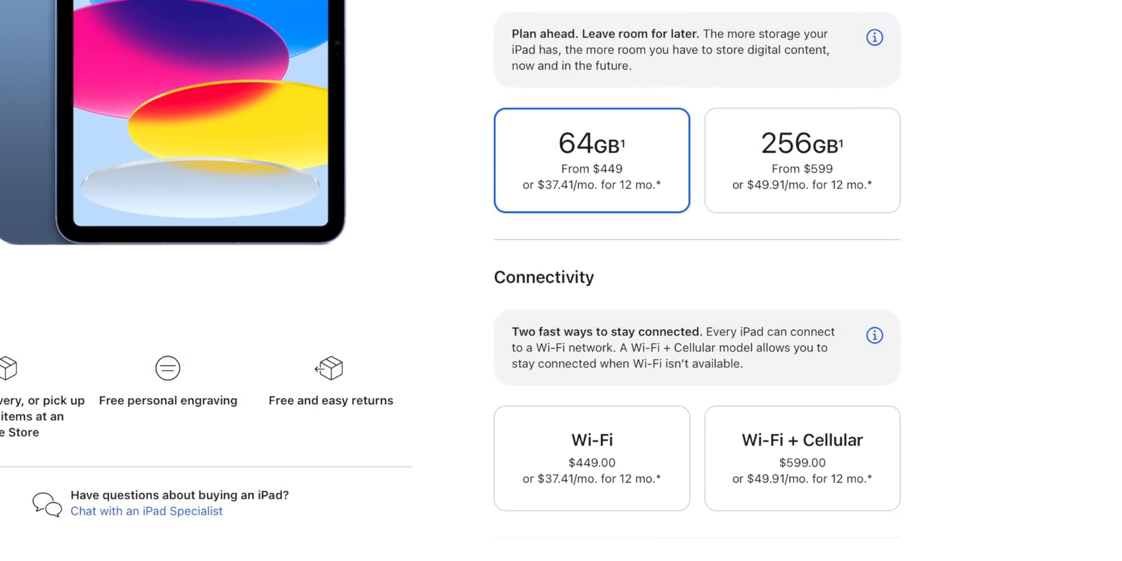
scroll("down", 3)
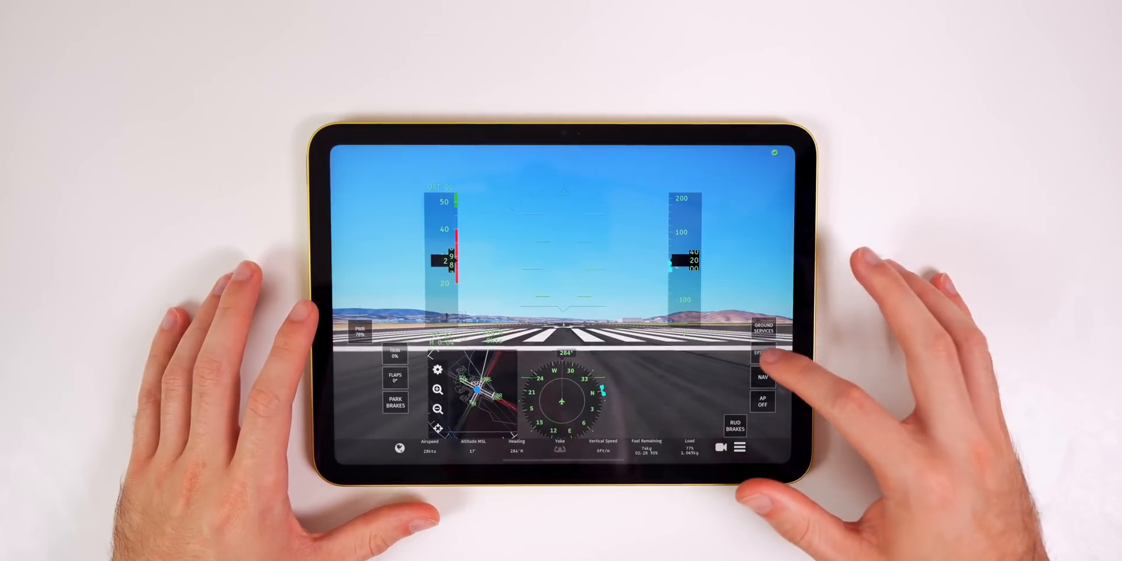
left_click(762, 355)
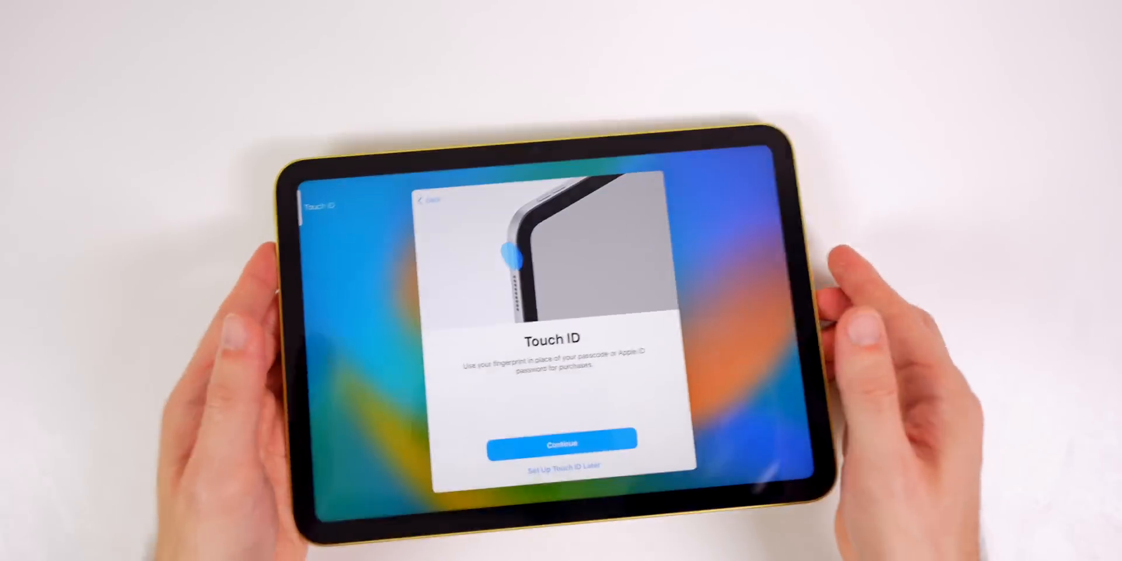
Enroll a Touch ID fingerprint, skip adding another finger, and pass the Siri introduction
left_click(561, 442)
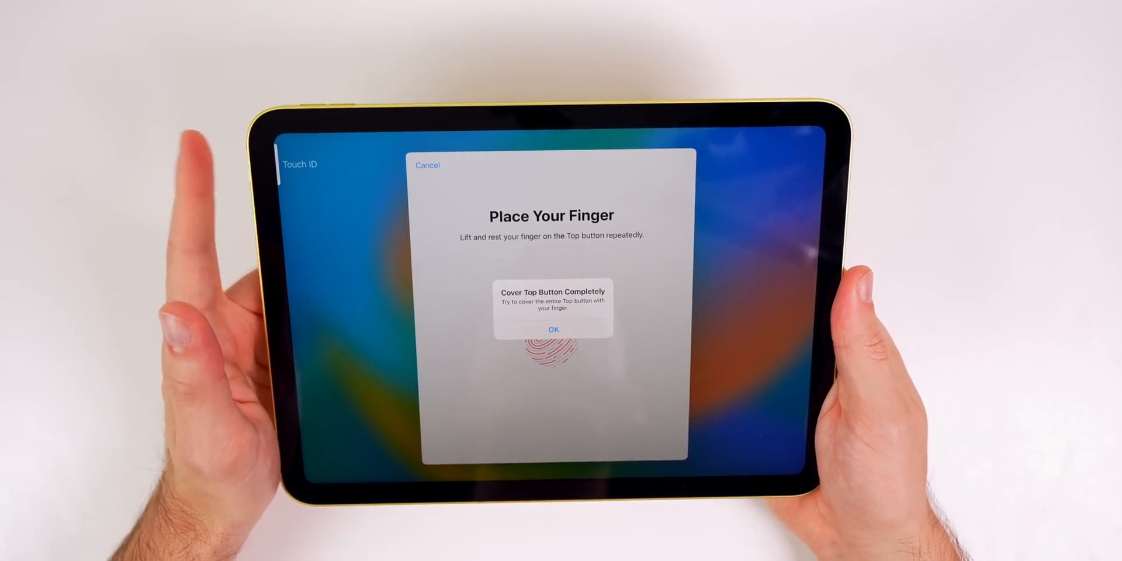
left_click(554, 329)
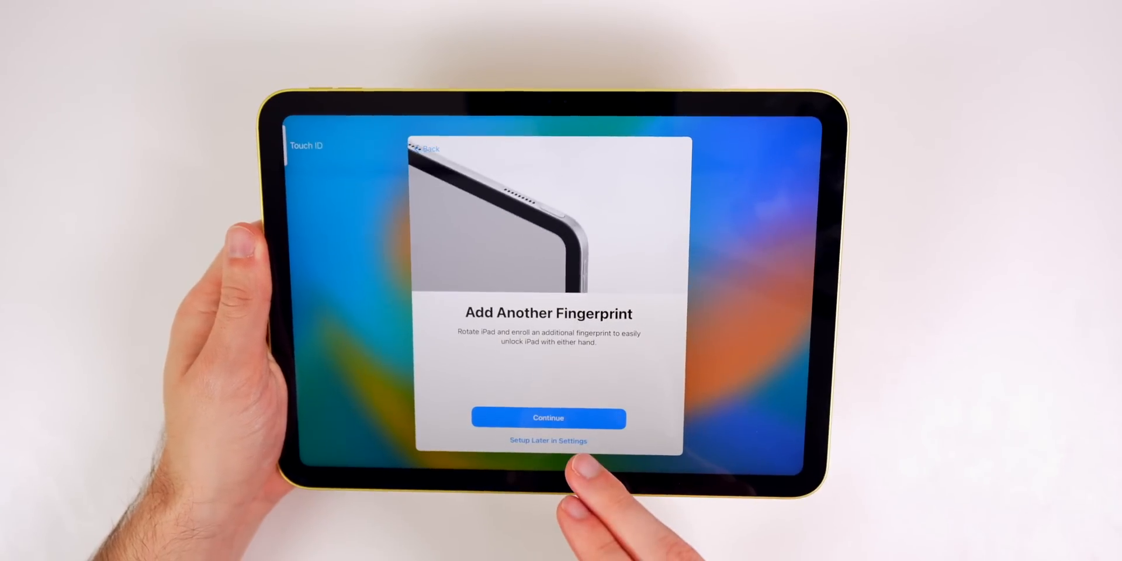
left_click(548, 418)
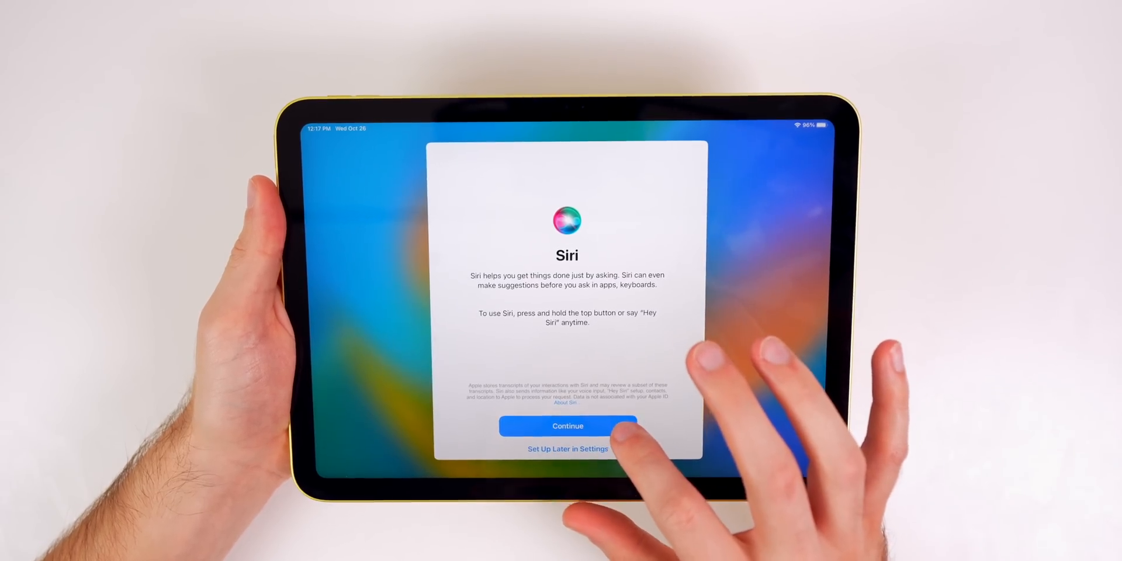
left_click(567, 426)
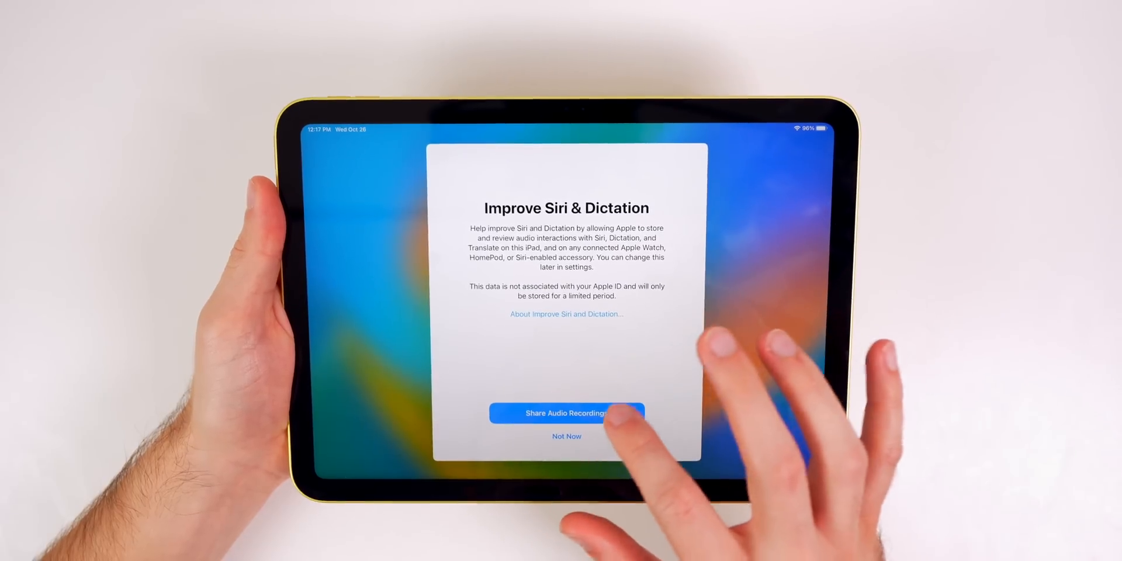
left_click(565, 413)
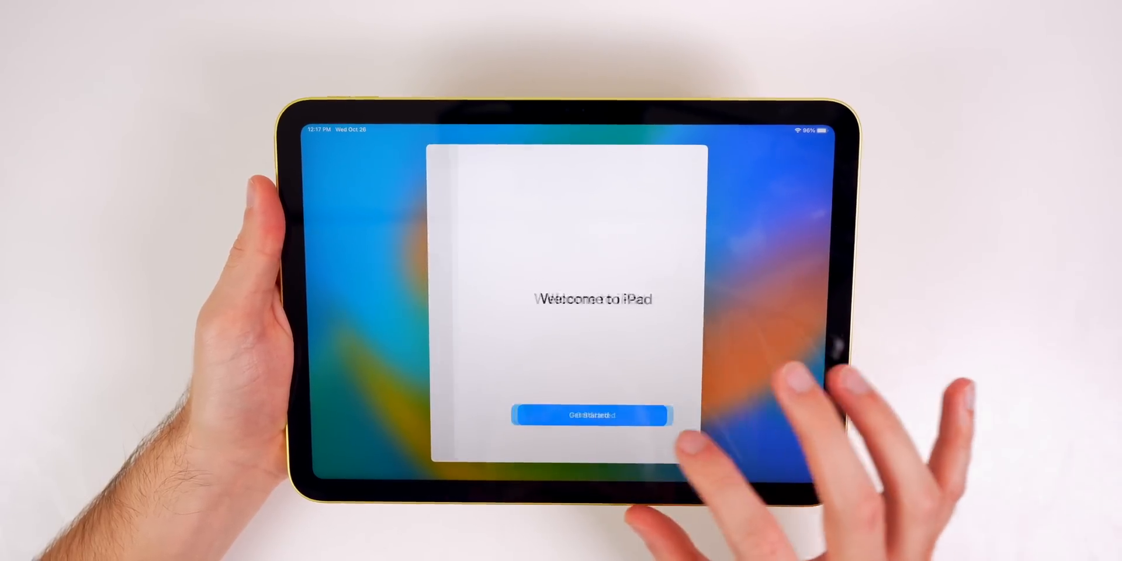
Tap Get Started on the Welcome to iPad screen to finish setup
left_click(591, 415)
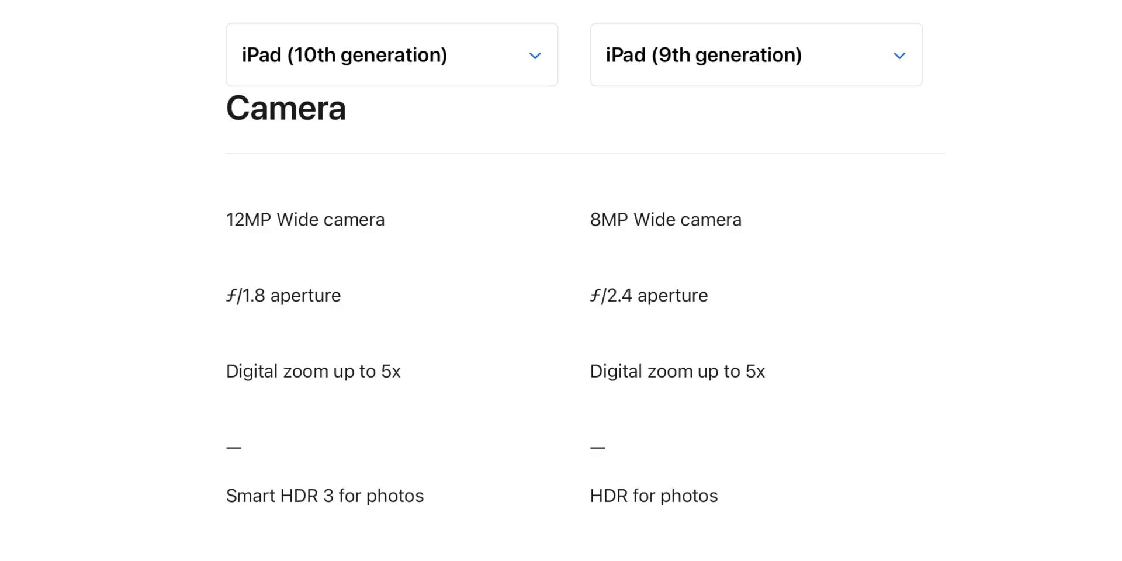
Scroll the Compare iPad page down to the Camera specs: 12MP versus 8MP
scroll("down", 3)
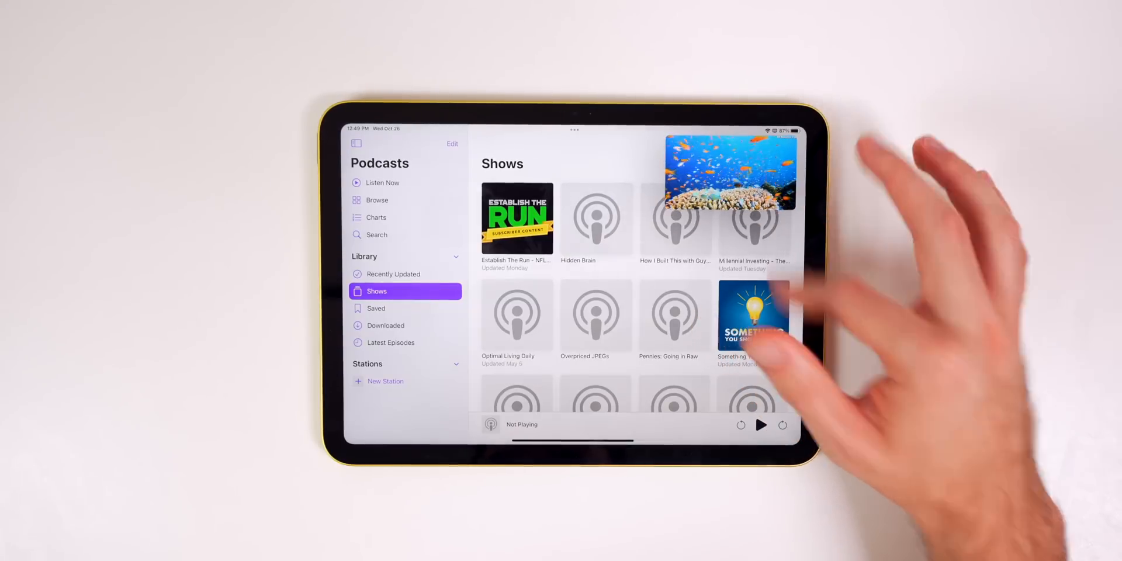
Drag the floating picture-in-picture video down over the Podcasts Shows library
left_click_drag(731, 170, 729, 369)
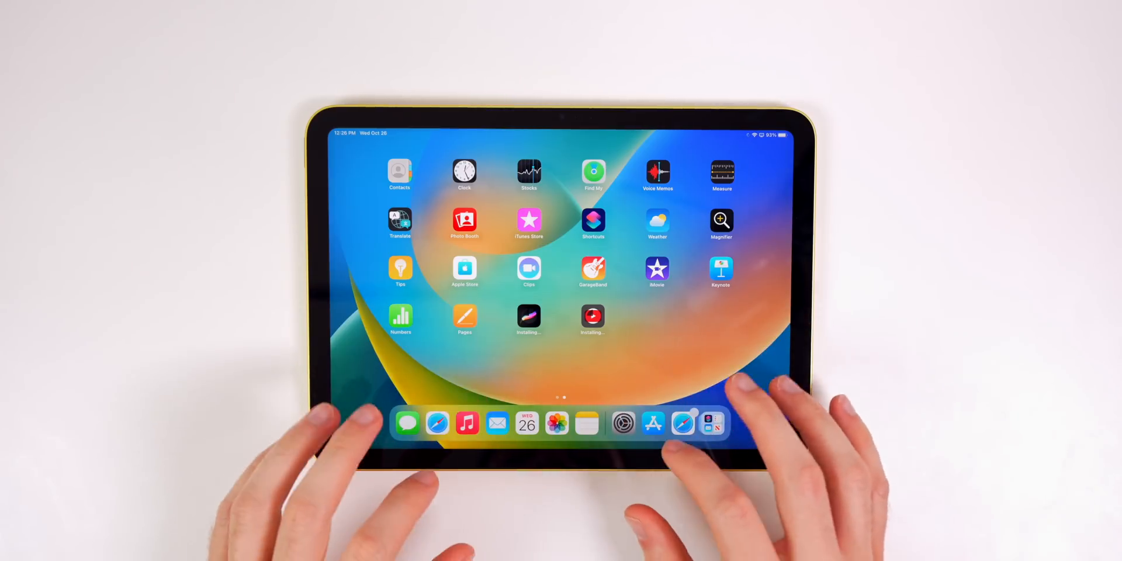
Go back to the home screen and reach the second page of installing apps
left_click(437, 423)
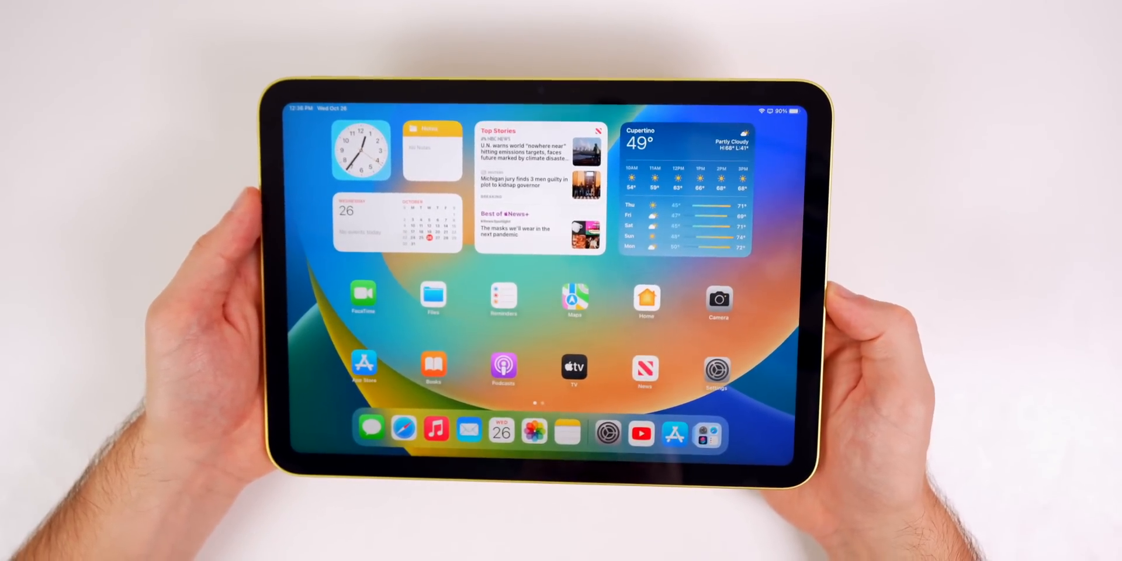
Swipe to the second apps page and back to the widgets page
scroll("left", 3)
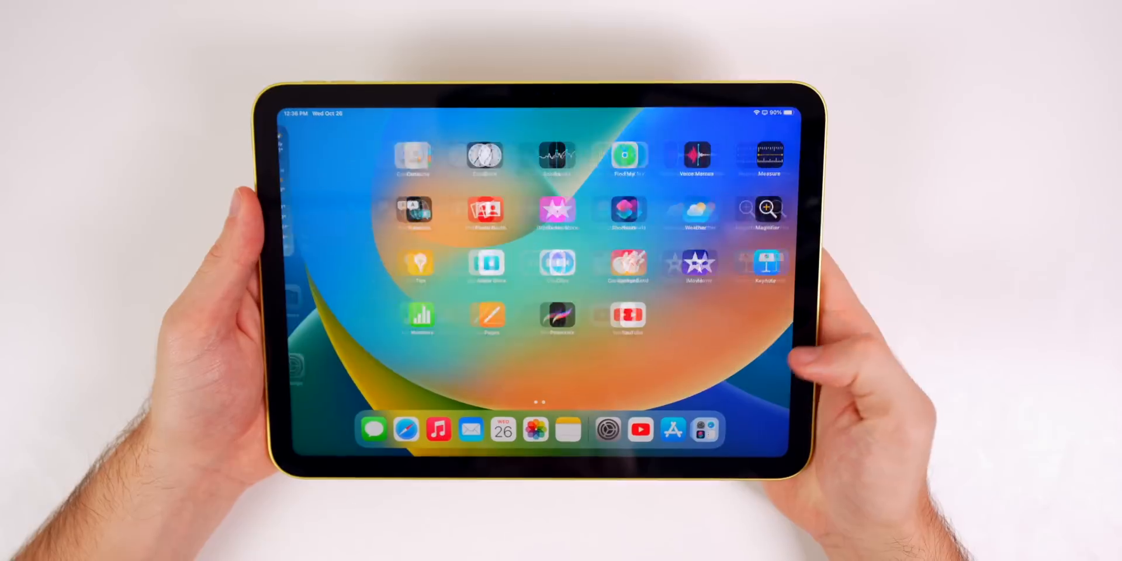
scroll("right", 3)
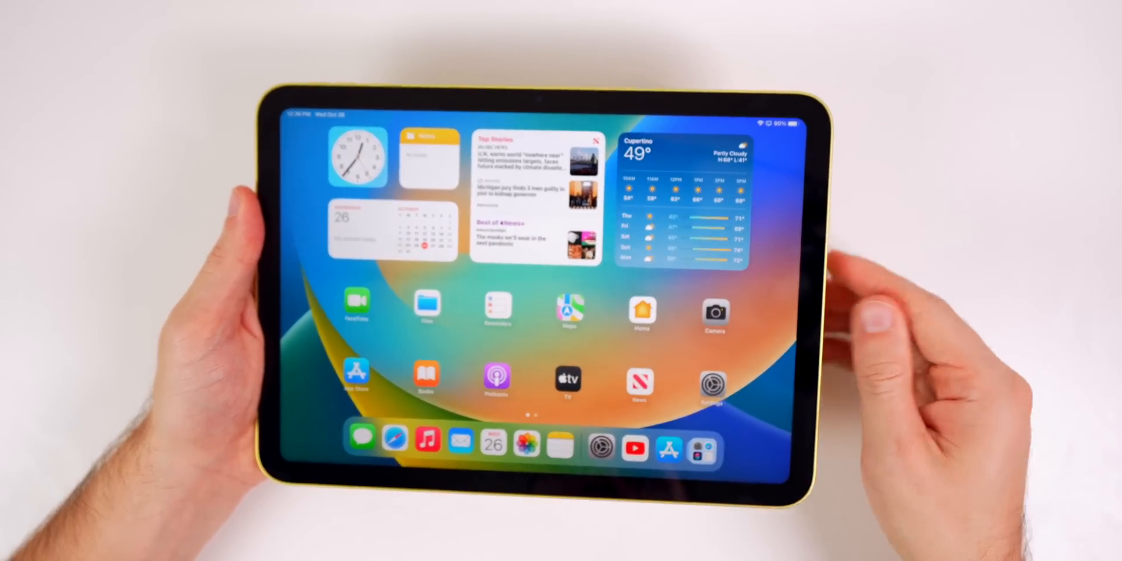